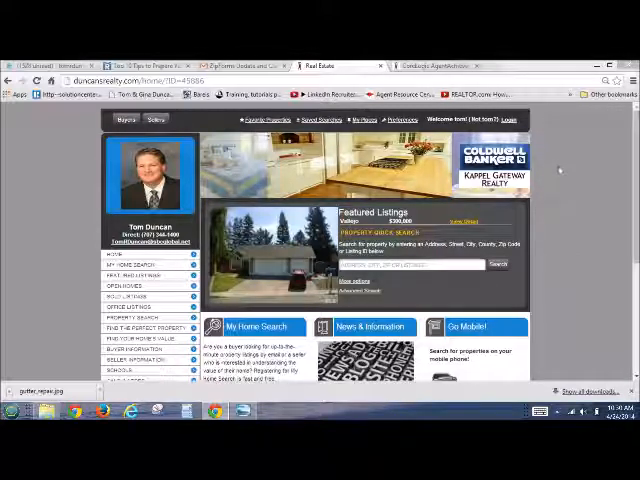
- Enter cell number digits 7073 on the Mobile Website page and browse the phone provider list
{"action": "scroll", "scroll_direction": "down", "scroll_amount": 3}
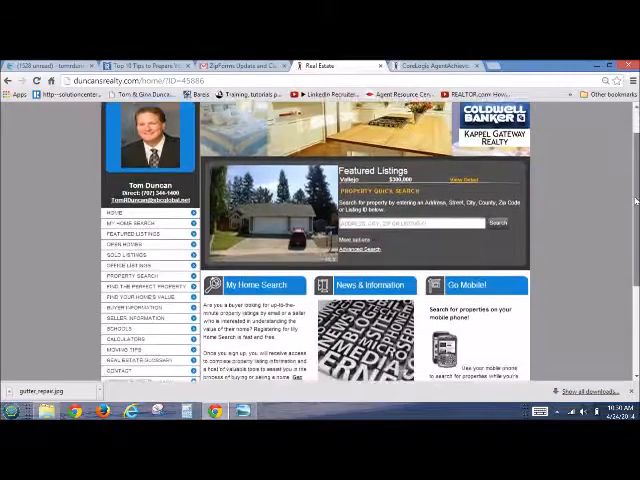
{"action": "scroll", "scroll_direction": "down", "scroll_amount": 3}
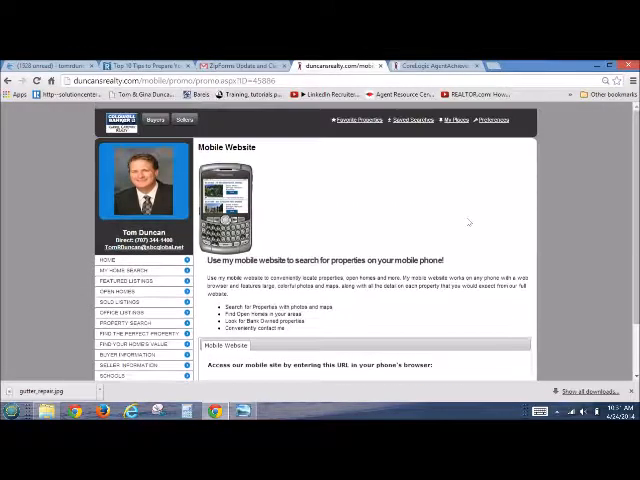
{"action": "scroll", "scroll_direction": "down", "scroll_amount": 3}
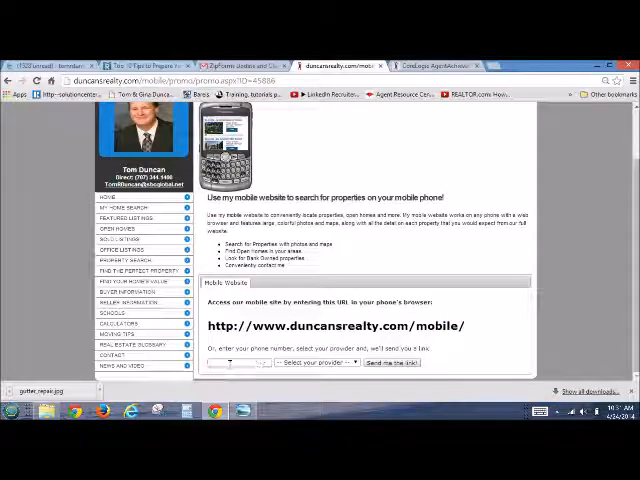
{"action": "type", "text": "707344"}
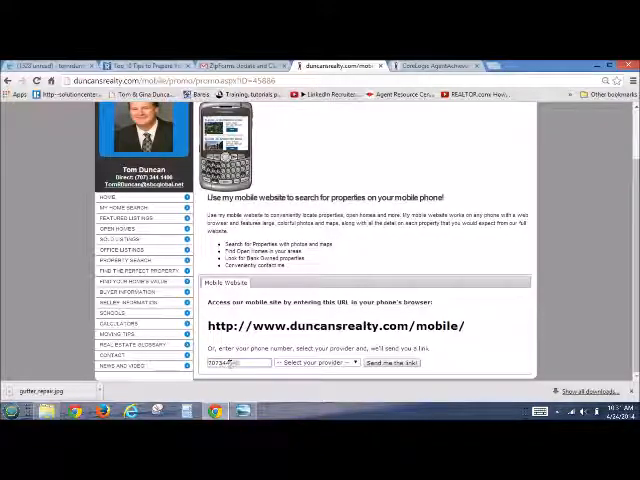
{"action": "left_click", "coordinate": [316, 362]}
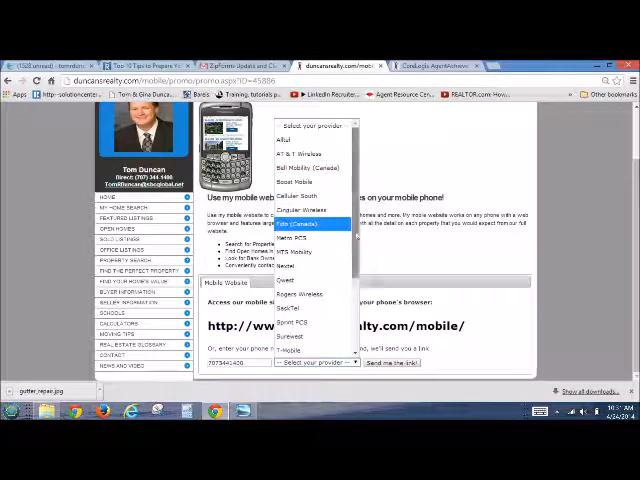
{"action": "scroll", "scroll_direction": "down", "scroll_amount": 3}
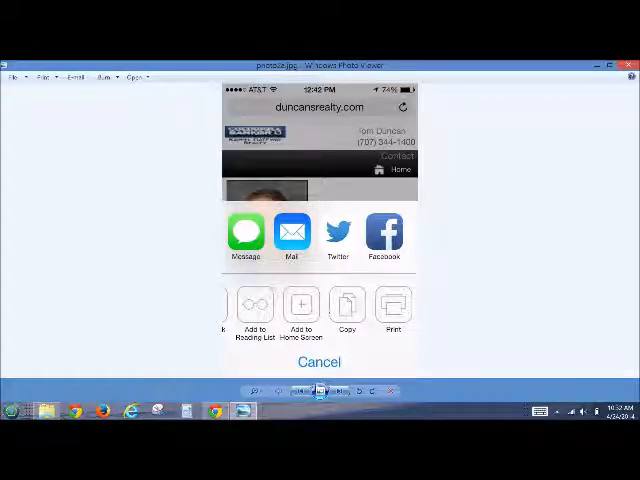
- Advance to the phone screenshot of duncanrealty.com with its sharing options shown
{"action": "left_click", "coordinate": [300, 310]}
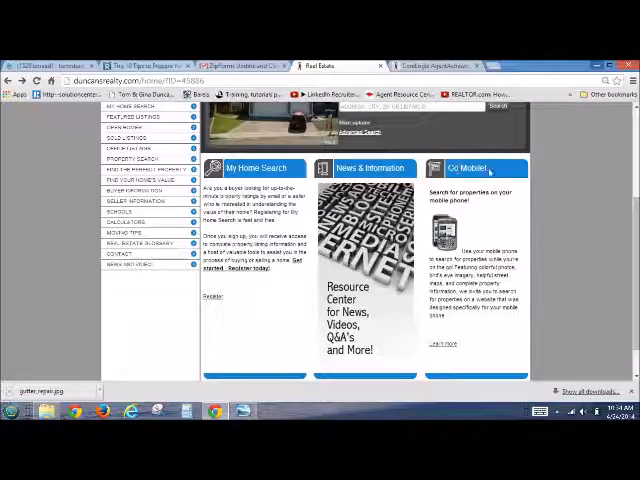
- Switch to the Agent Achieve back-office dashboard
{"action": "left_click", "coordinate": [430, 64]}
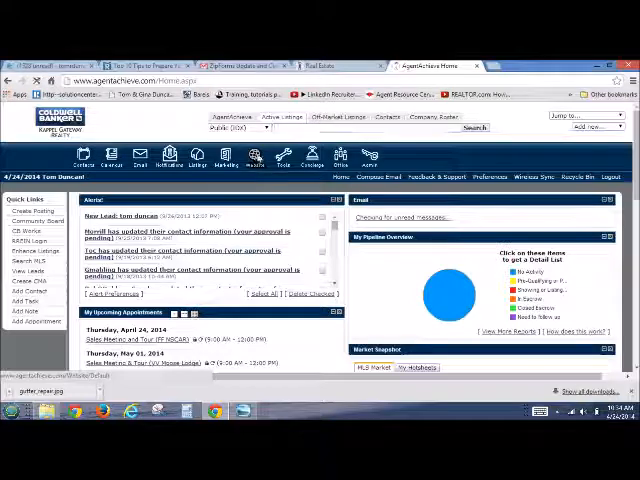
- Go to the Website Homepage settings page in Agent Achieve
{"action": "left_click", "coordinate": [256, 158]}
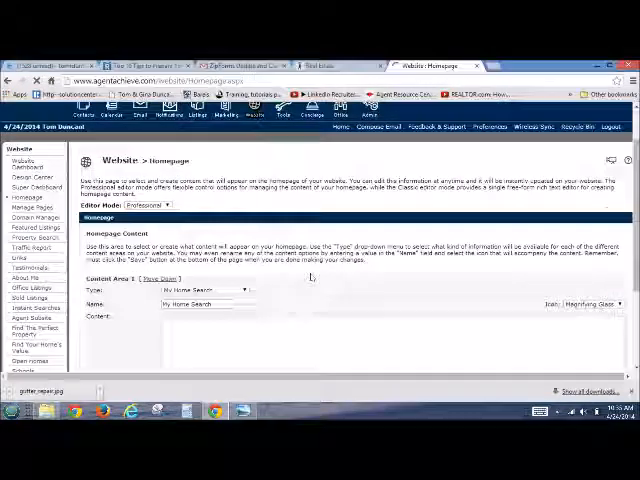
{"action": "scroll", "scroll_direction": "down", "scroll_amount": 3}
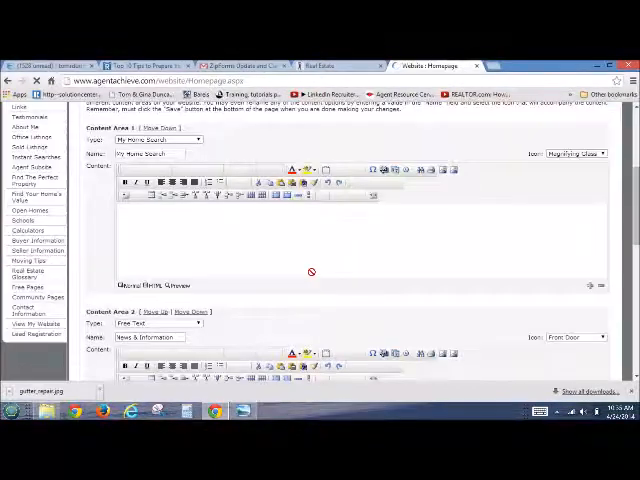
{"action": "scroll", "scroll_direction": "down", "scroll_amount": 3}
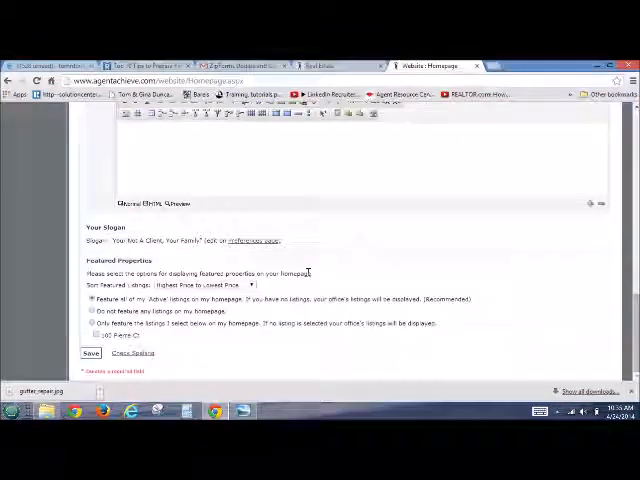
{"action": "scroll", "scroll_direction": "up", "scroll_amount": 3}
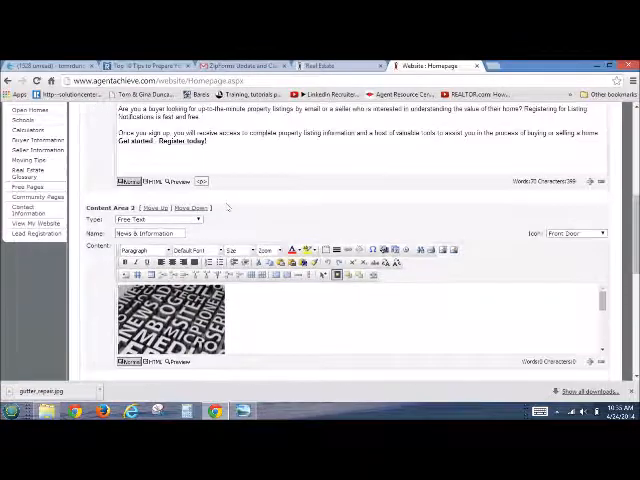
{"action": "scroll", "scroll_direction": "down", "scroll_amount": 3}
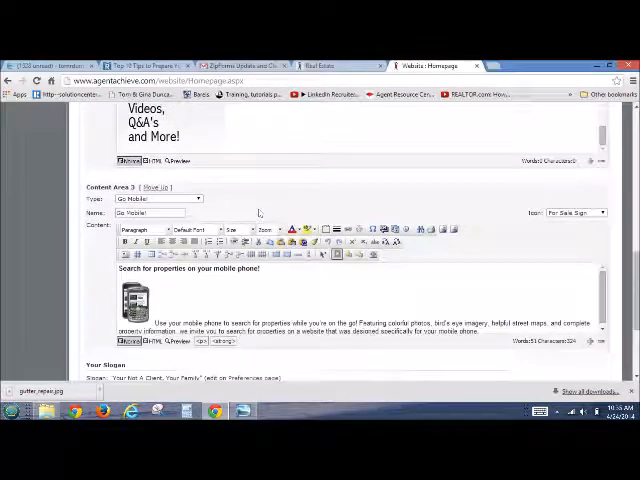
- Choose Go Mobile as the content type for homepage Content Area 3
{"action": "left_click", "coordinate": [164, 198]}
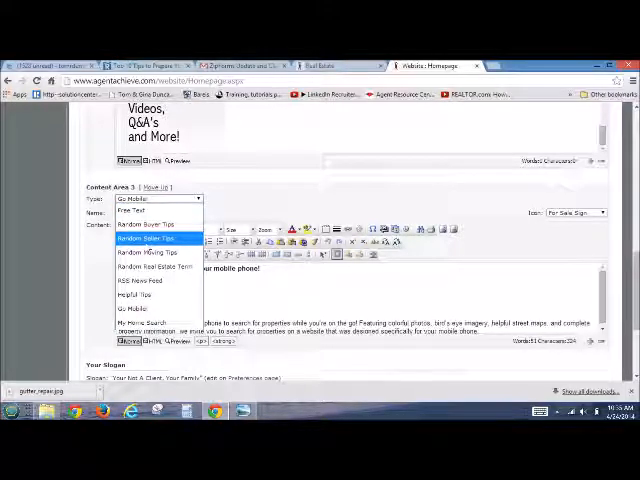
{"action": "mouse_move", "coordinate": [156, 308]}
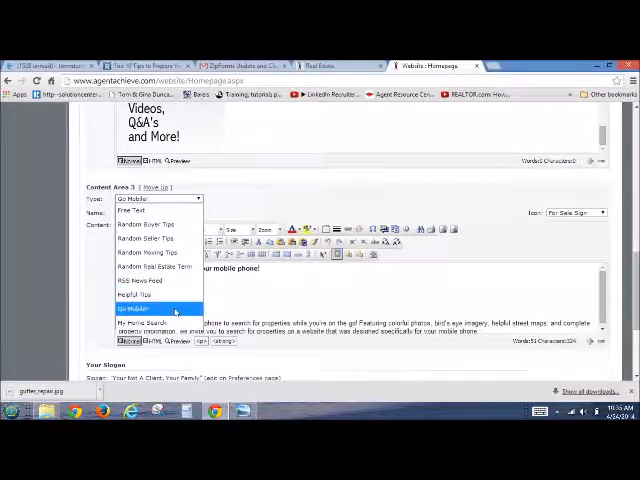
{"action": "left_click", "coordinate": [134, 312]}
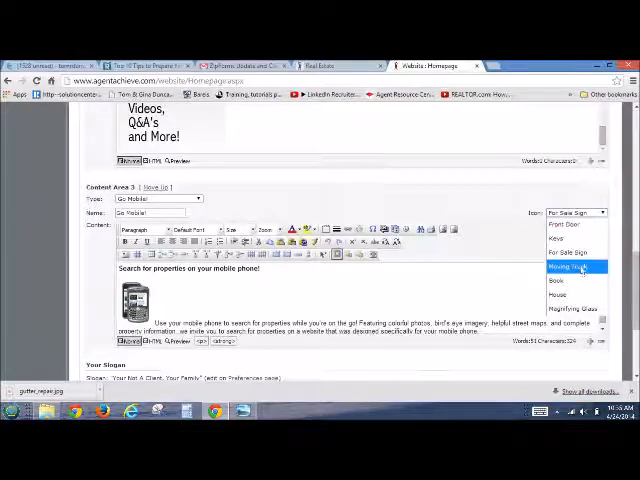
{"action": "mouse_move", "coordinate": [572, 294]}
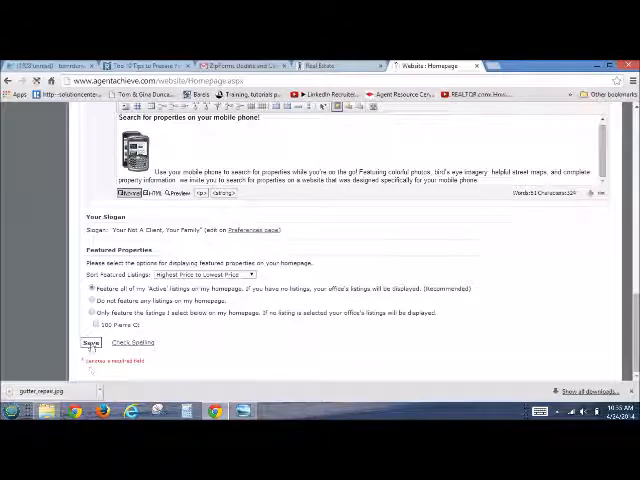
- Save the homepage settings and reload the live duncanrealty.com homepage to show the Go Mobile box
{"action": "left_click", "coordinate": [90, 342]}
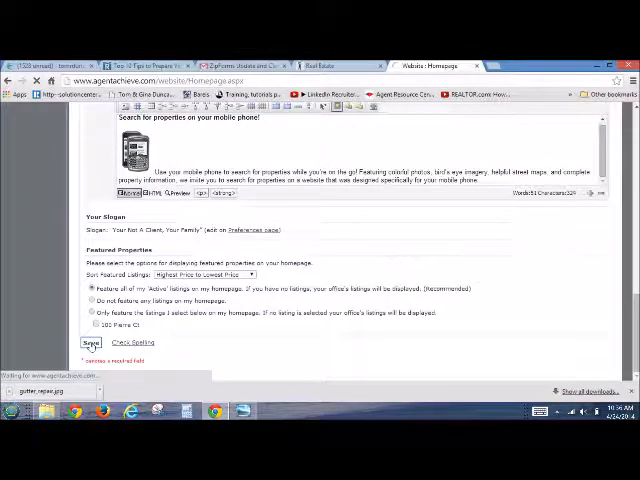
{"action": "left_click", "coordinate": [90, 342]}
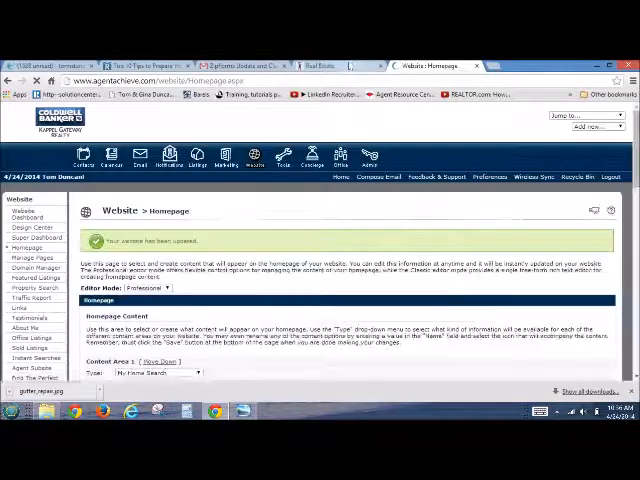
{"action": "left_click", "coordinate": [320, 64]}
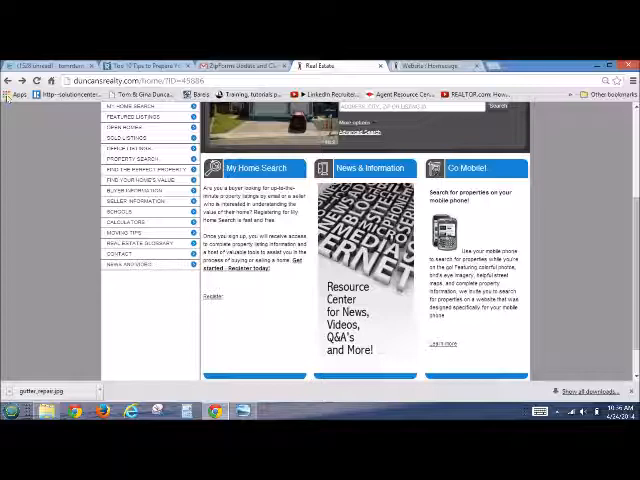
{"action": "left_click", "coordinate": [350, 64]}
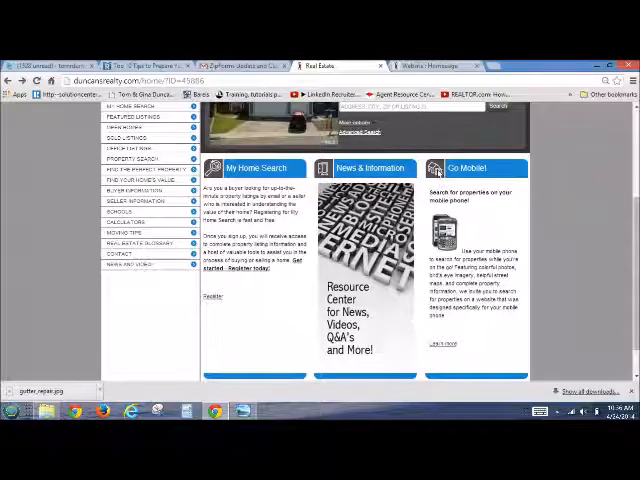
{"action": "mouse_move", "coordinate": [430, 148]}
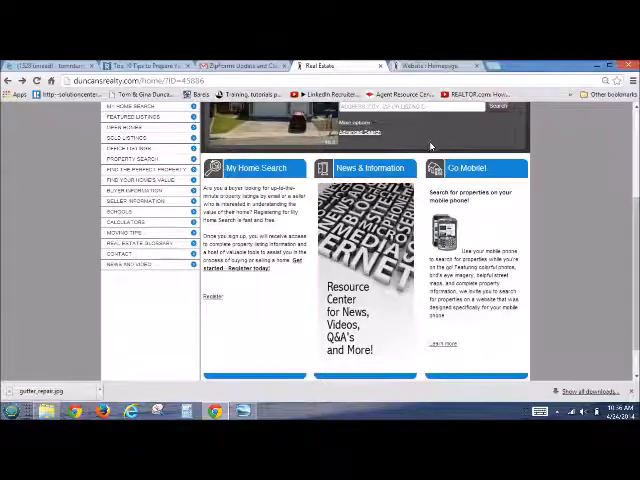
{"action": "mouse_move", "coordinate": [424, 144]}
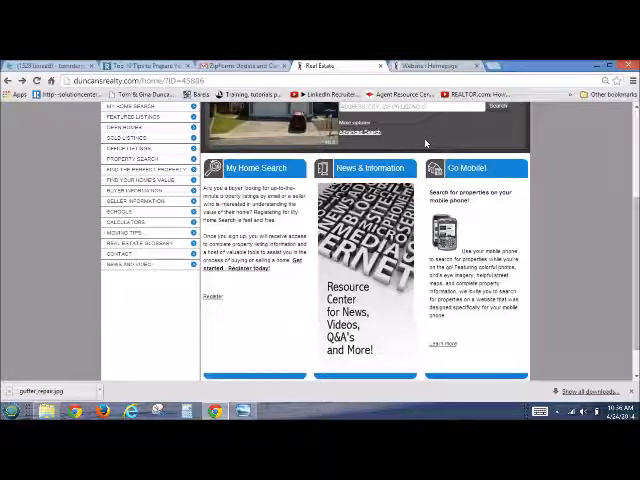